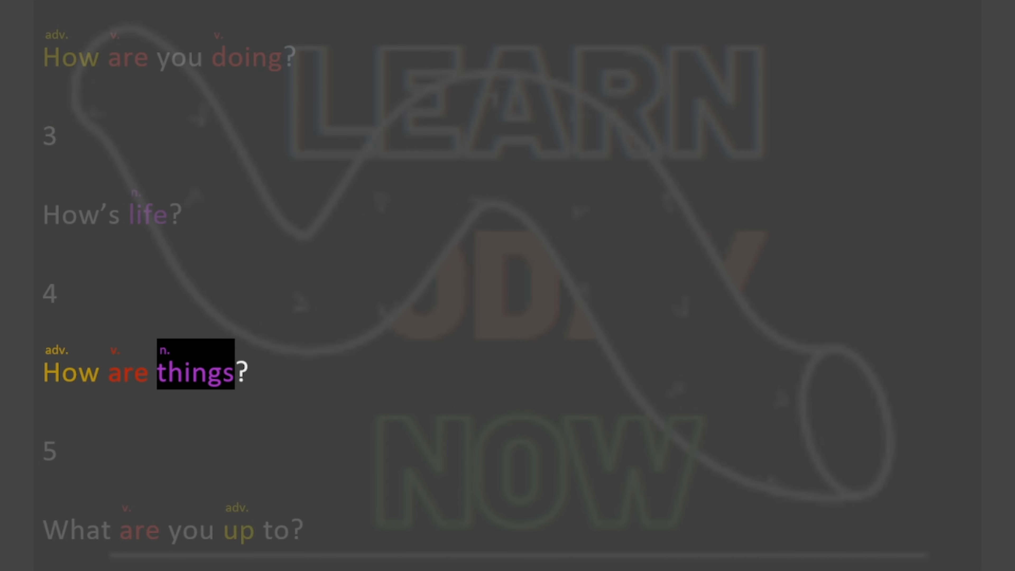
scroll(down, 3)
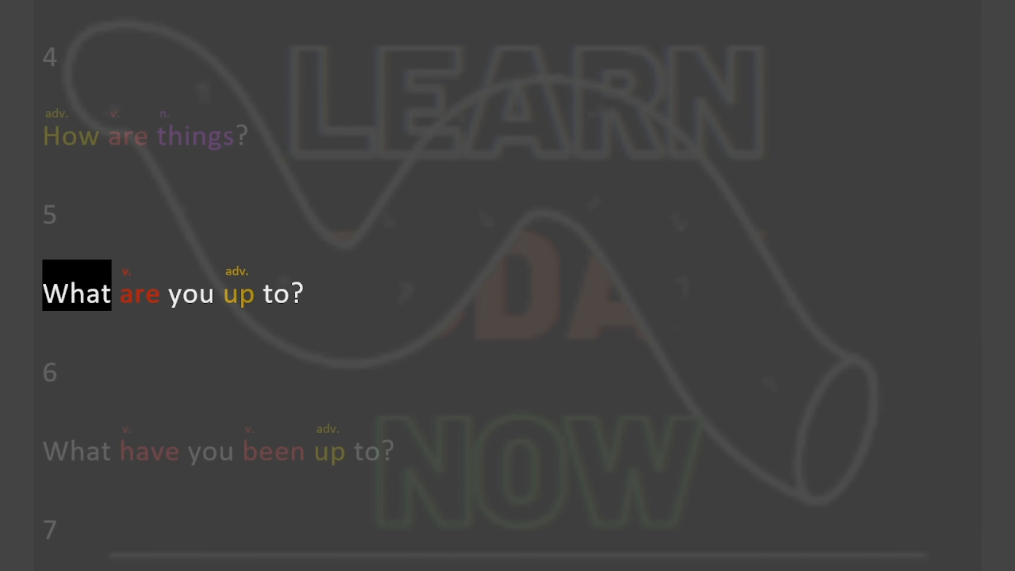
scroll(down, 3)
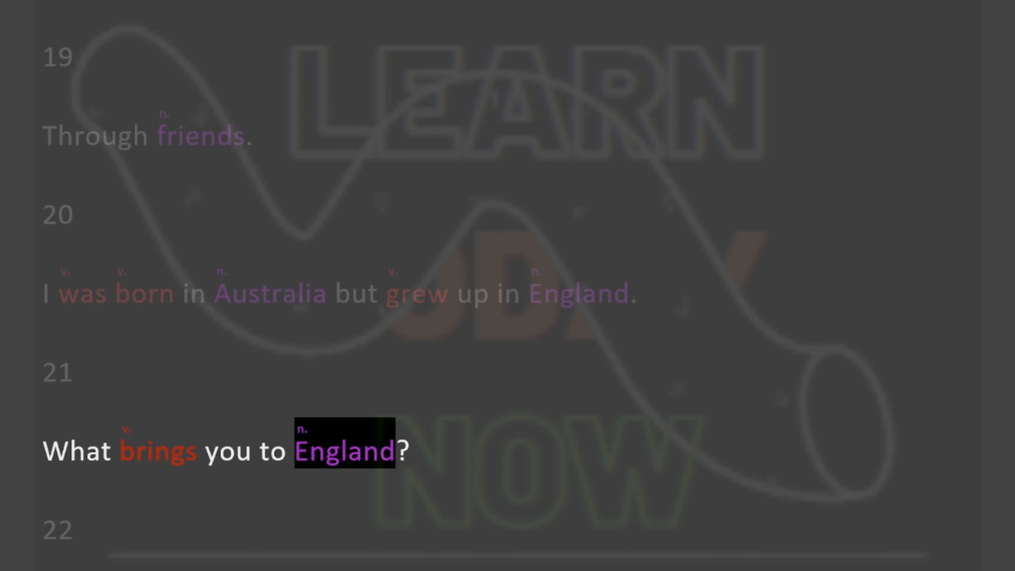
scroll(down, 3)
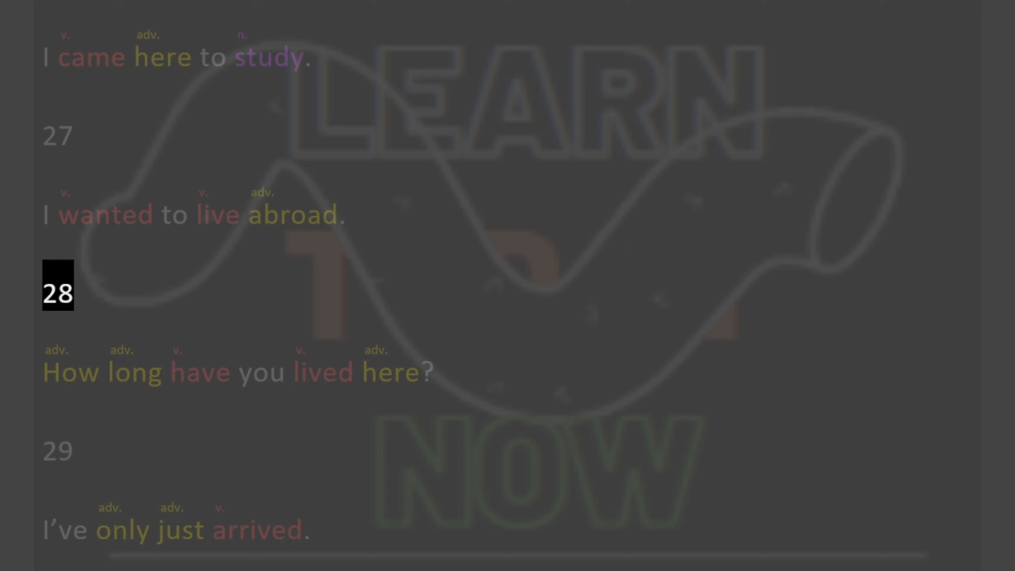
scroll(down, 3)
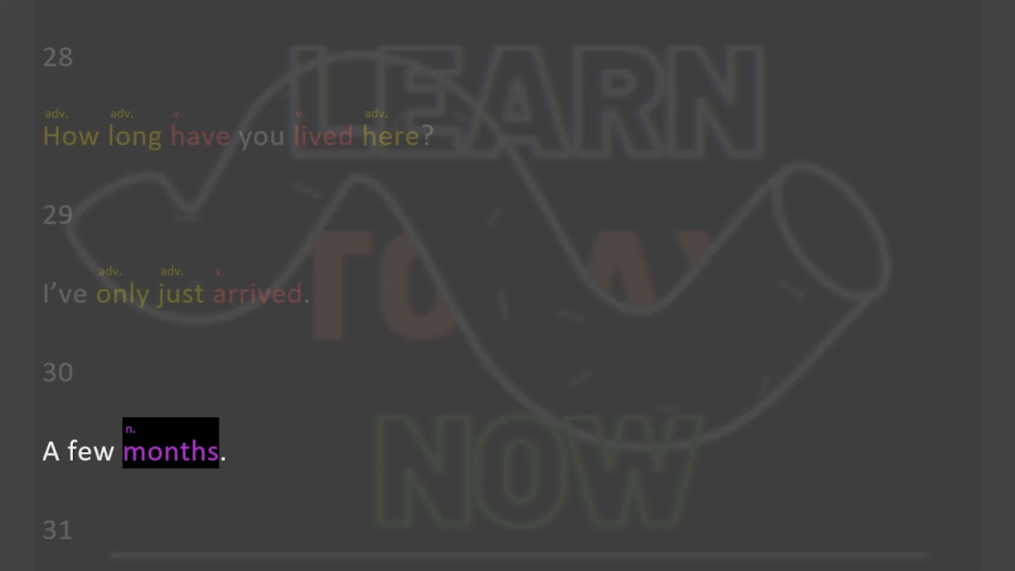
scroll(down, 3)
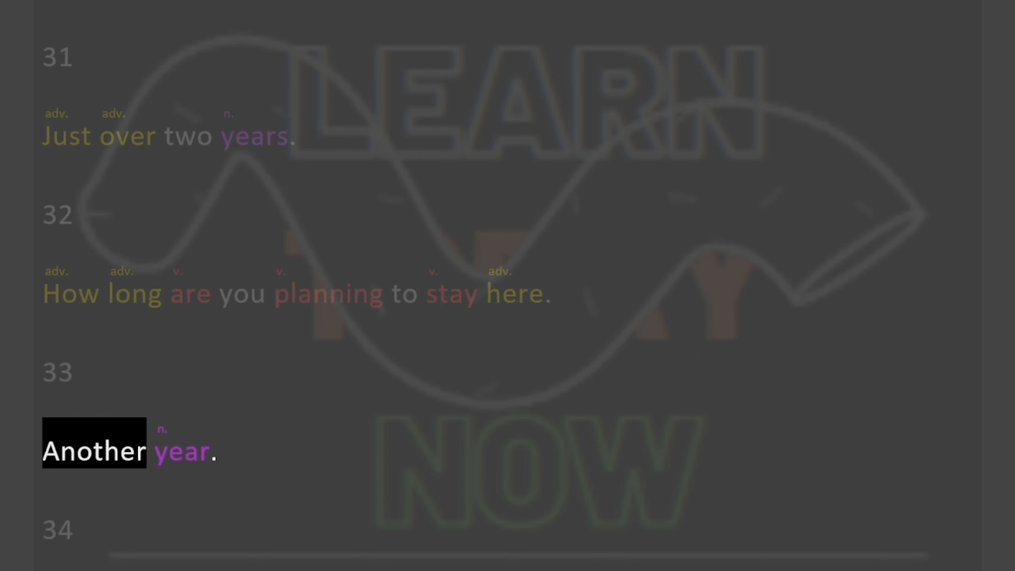
scroll(down, 3)
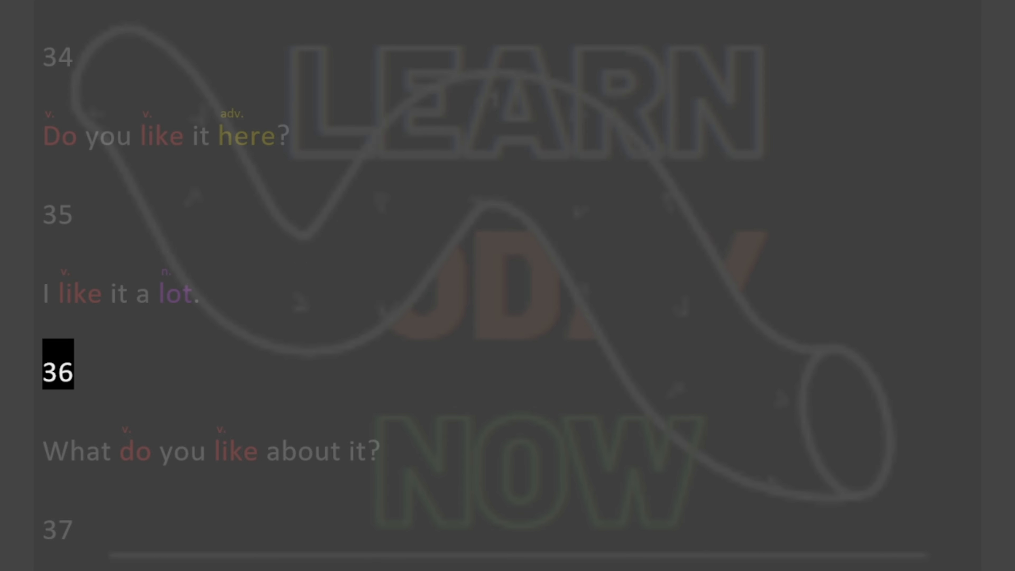
scroll(down, 3)
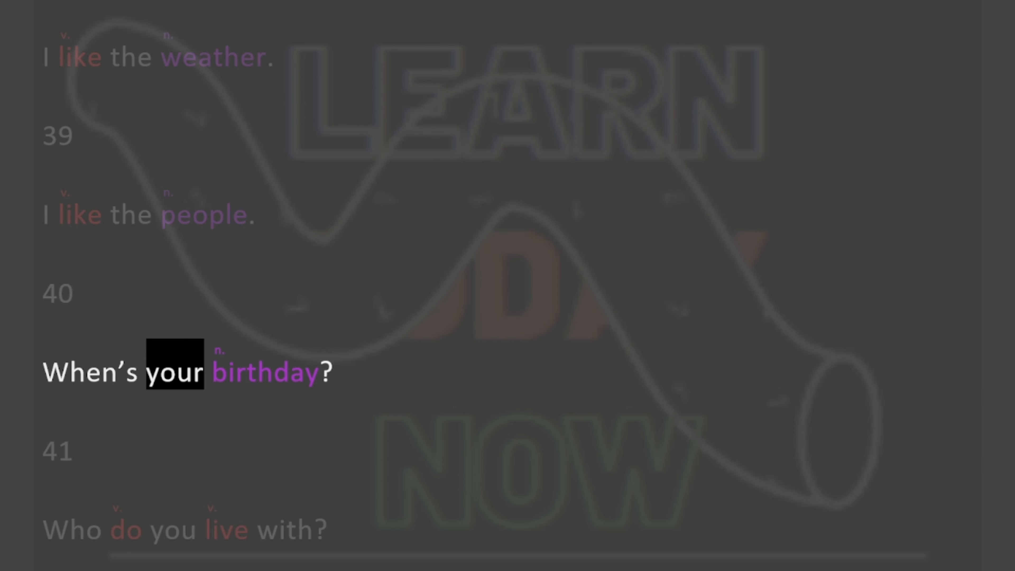